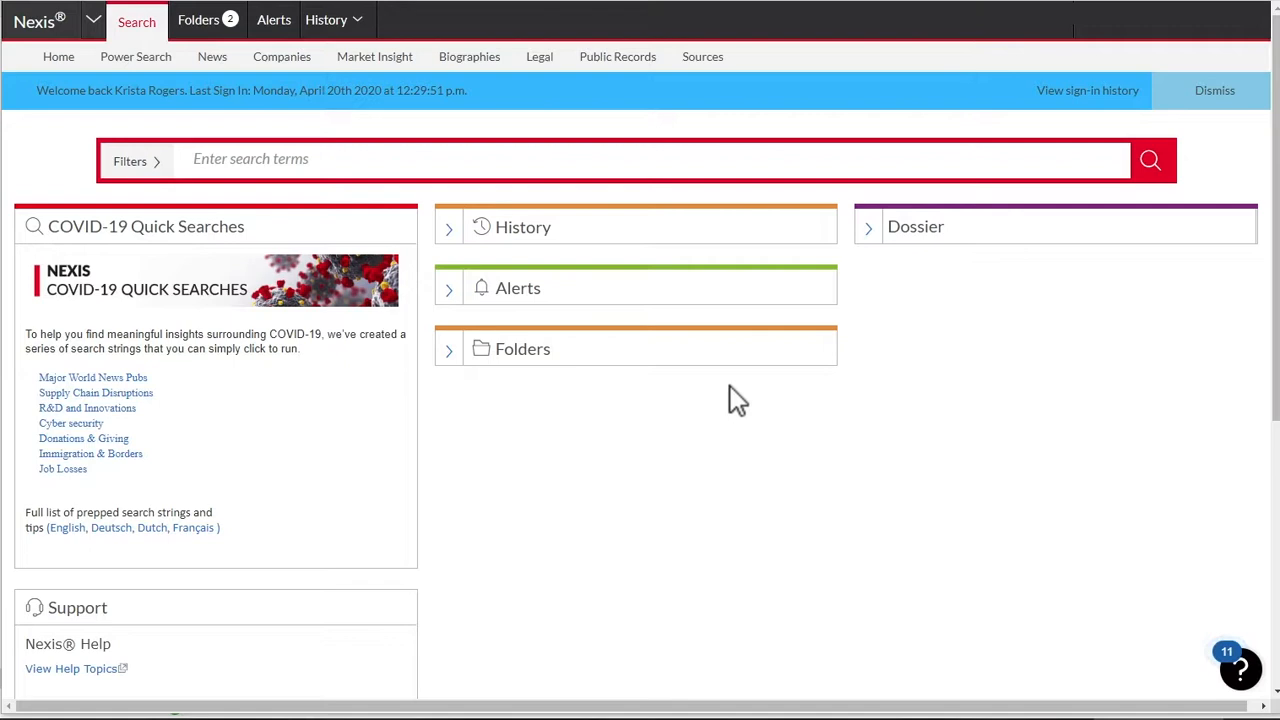
- Enter the query soft drinks in the Nexis Uni search box
click(332, 160)
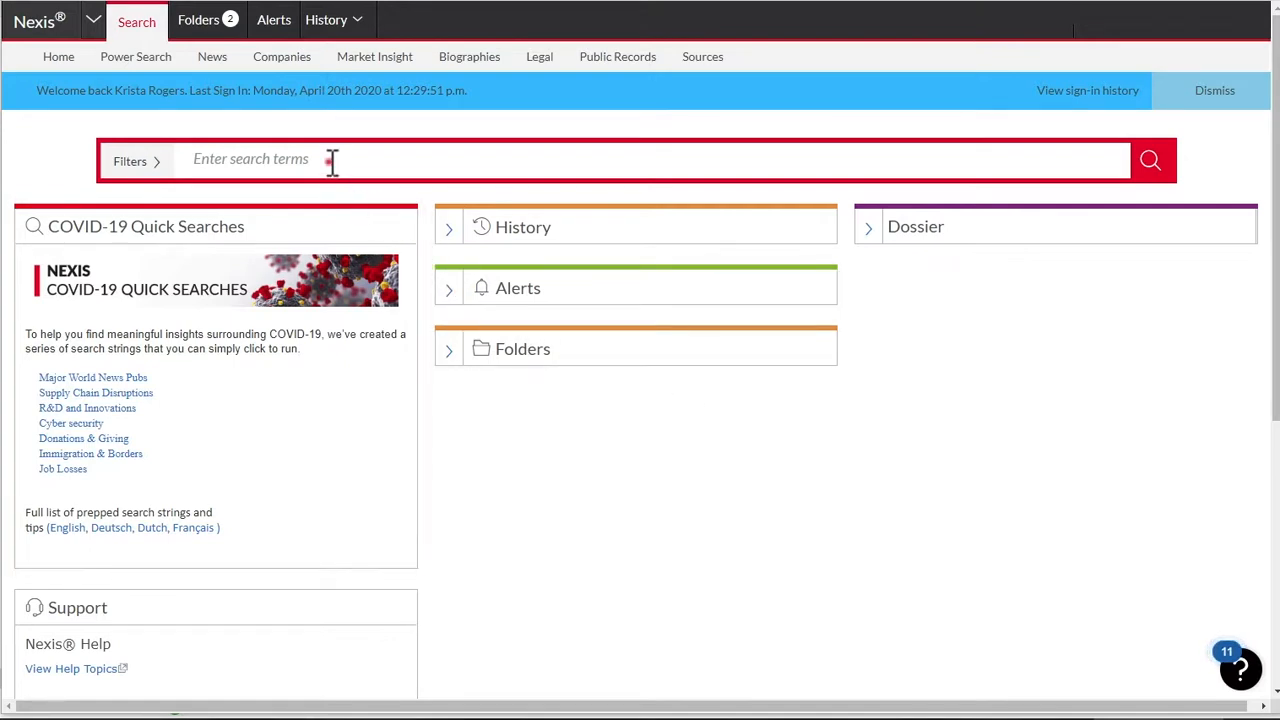
text(s)
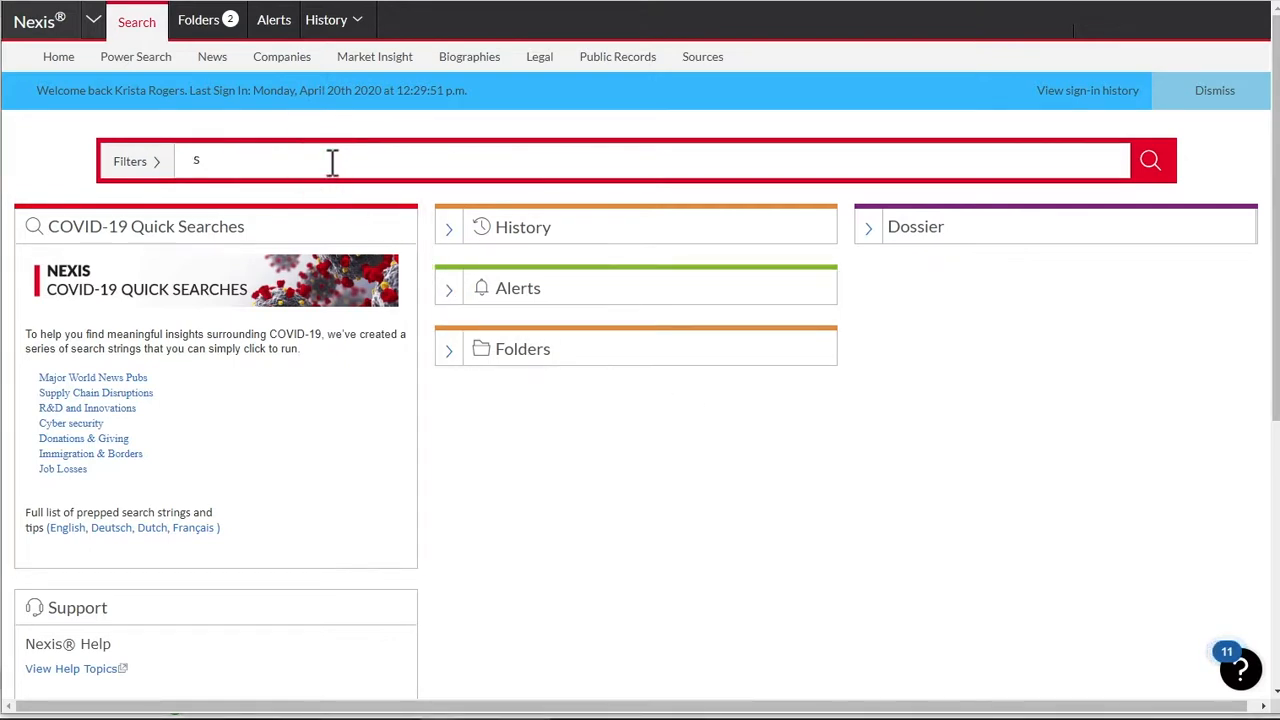
text(oft drink)
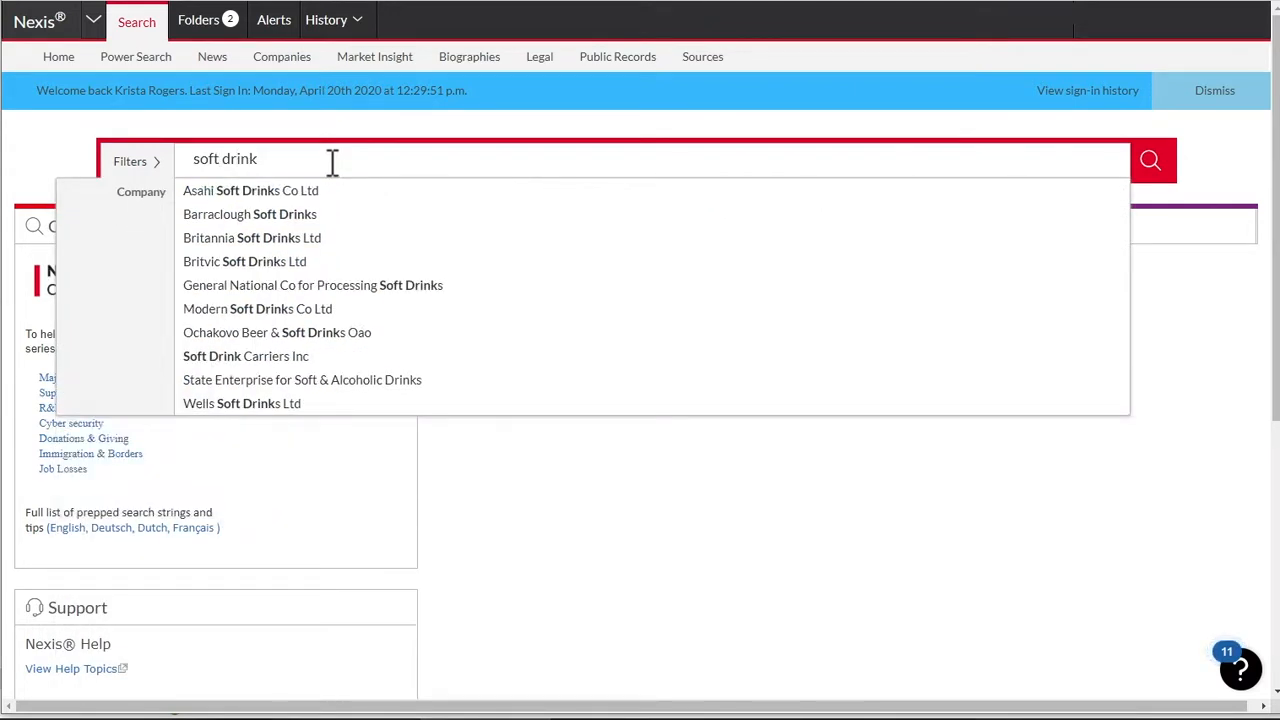
text(s)
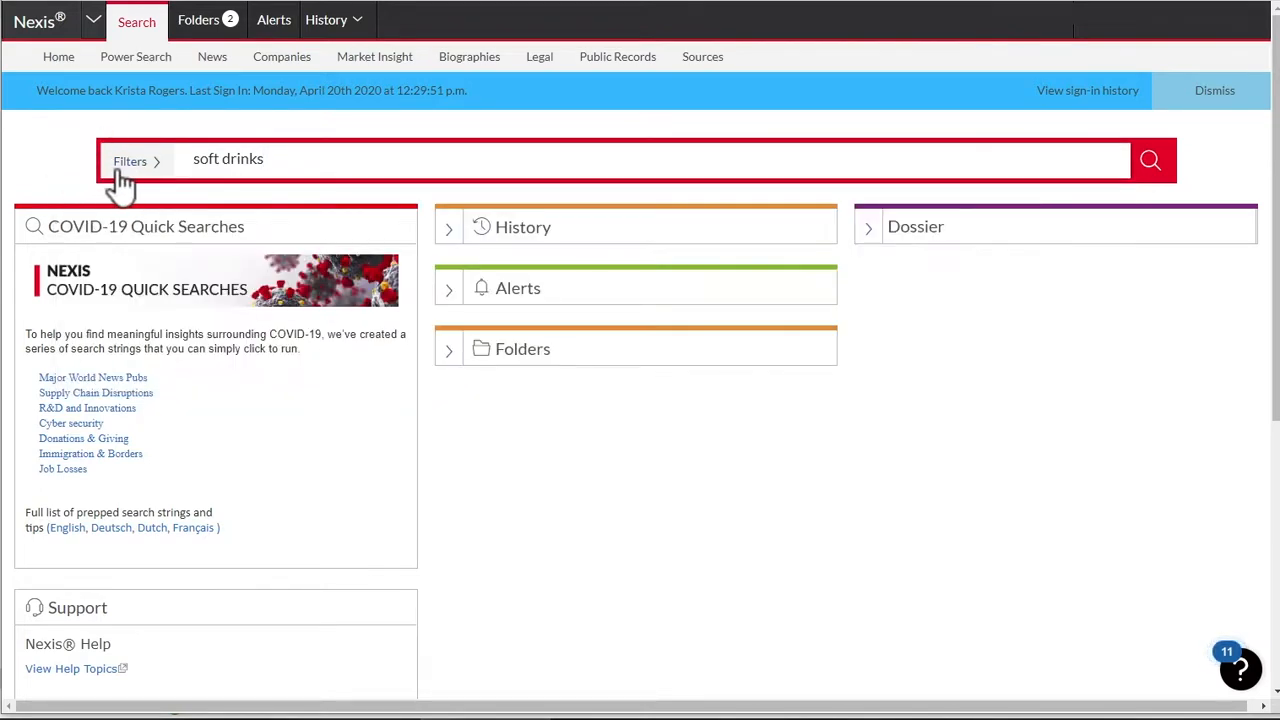
- Show the Narrow By content-type choices such as News and Cases
click(128, 160)
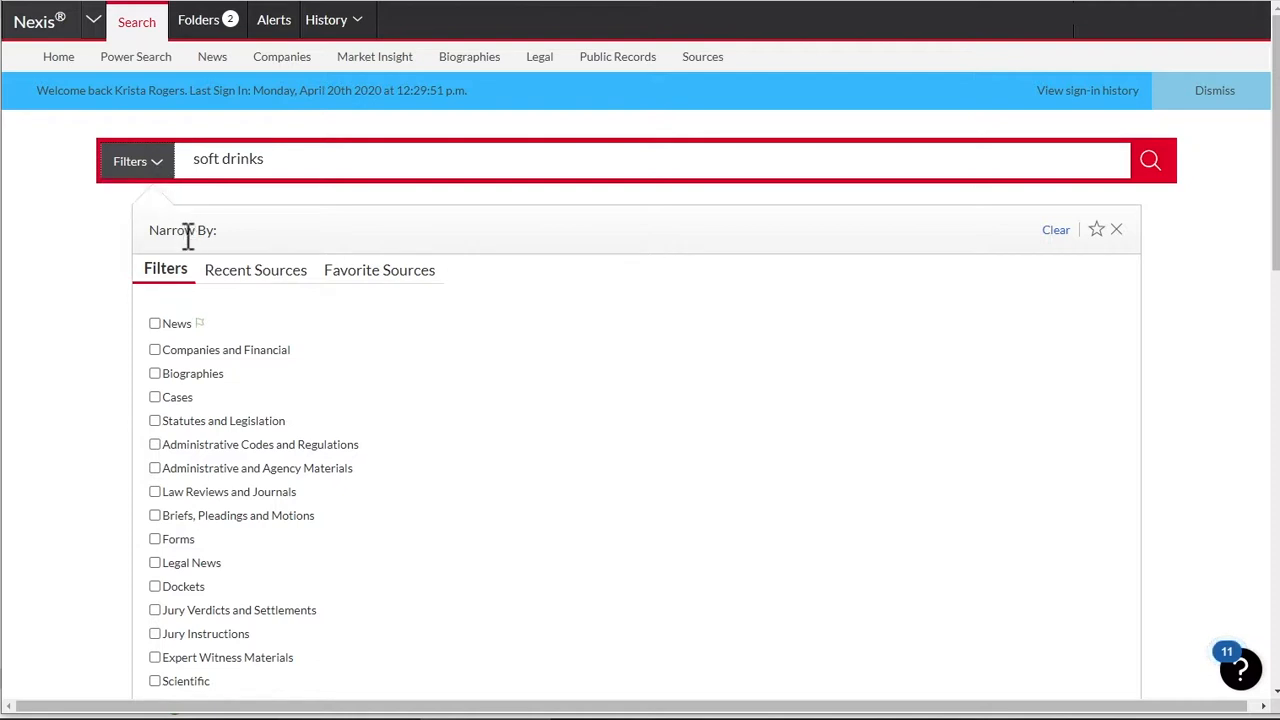
mouse_move(184, 368)
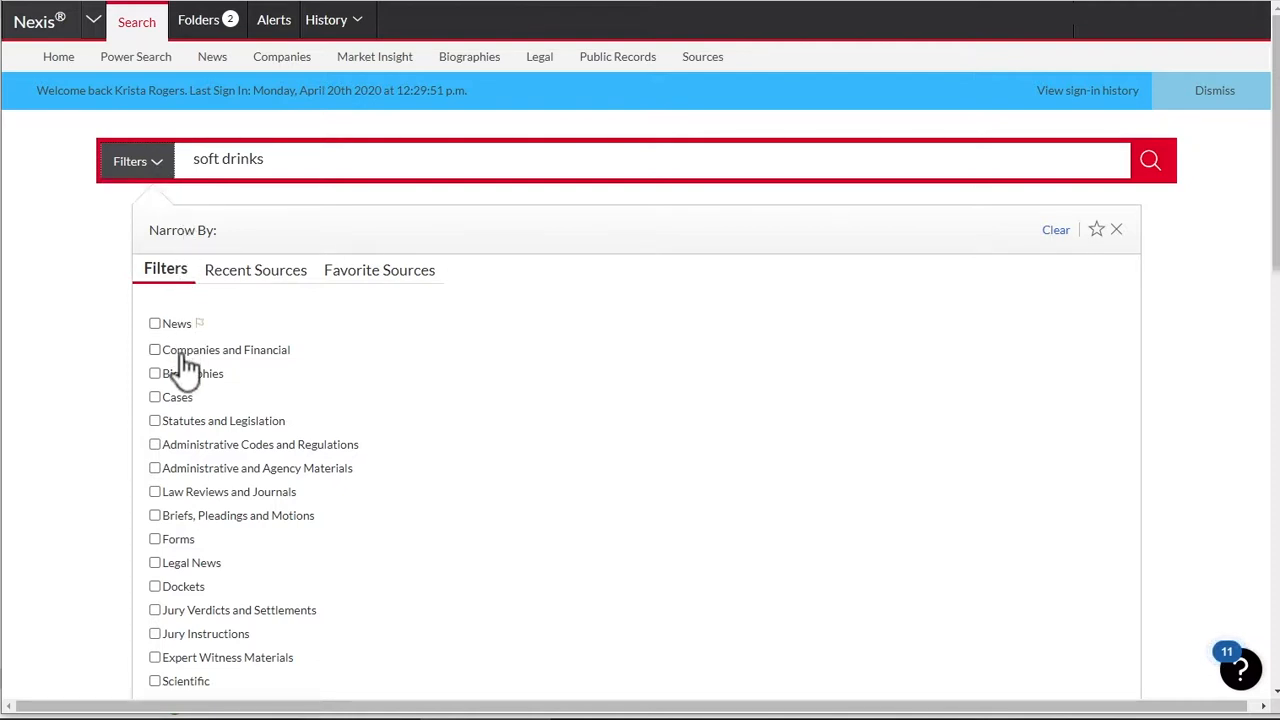
mouse_move(160, 398)
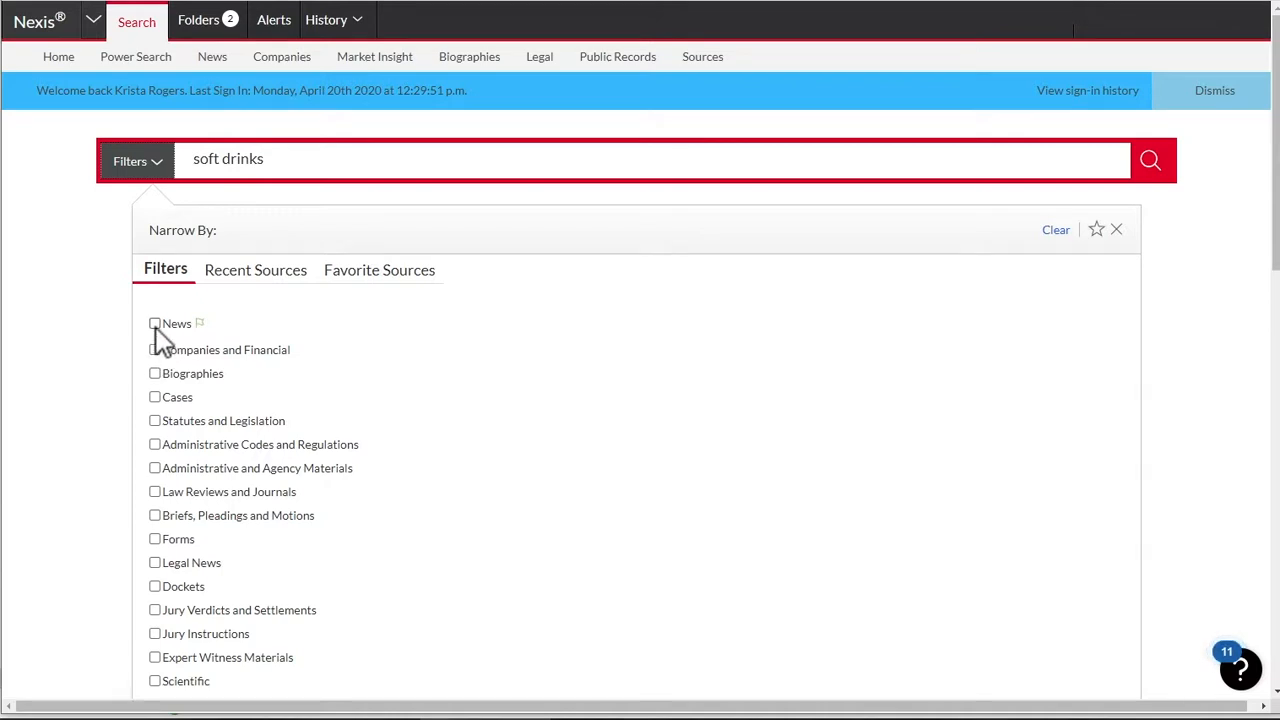
mouse_move(168, 344)
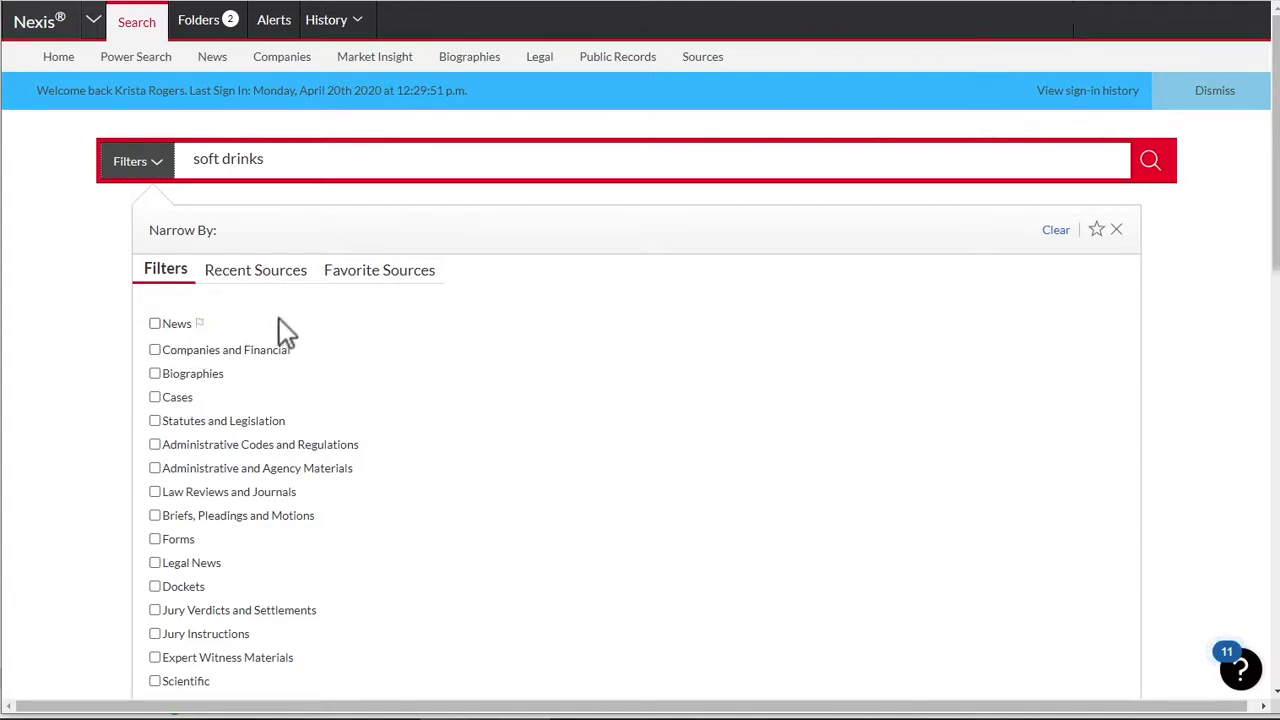
mouse_move(268, 300)
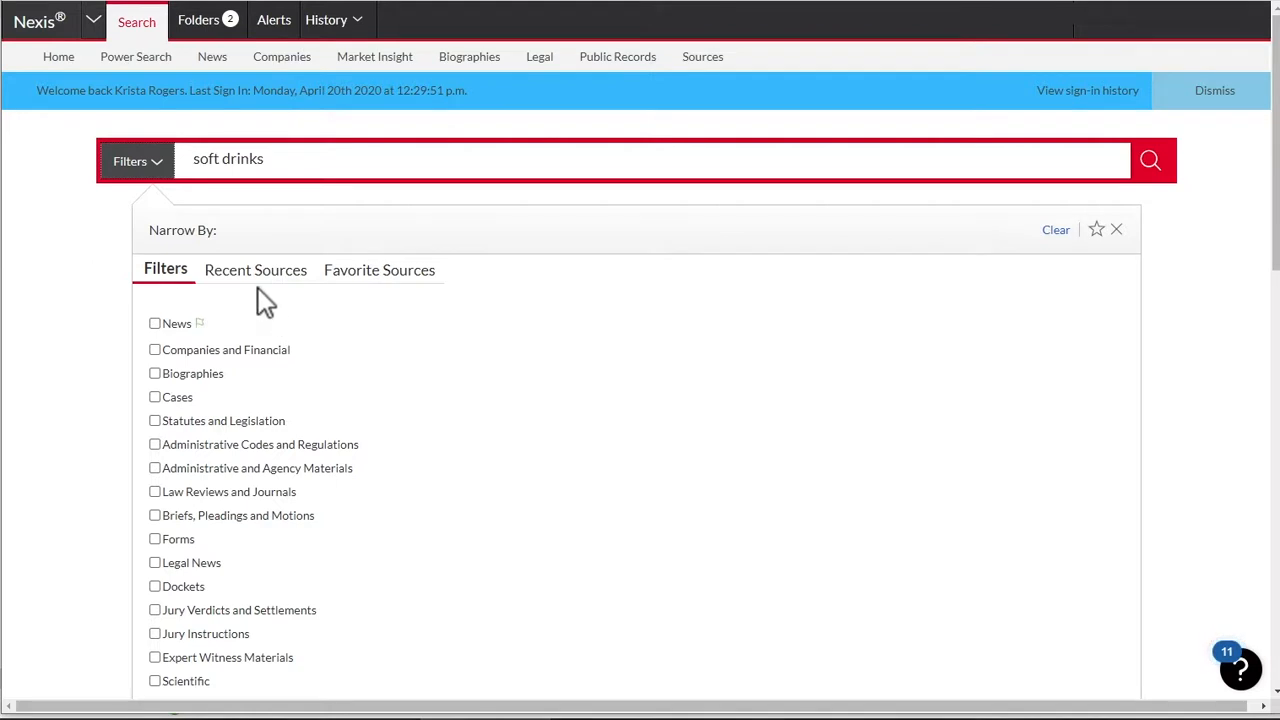
mouse_move(260, 296)
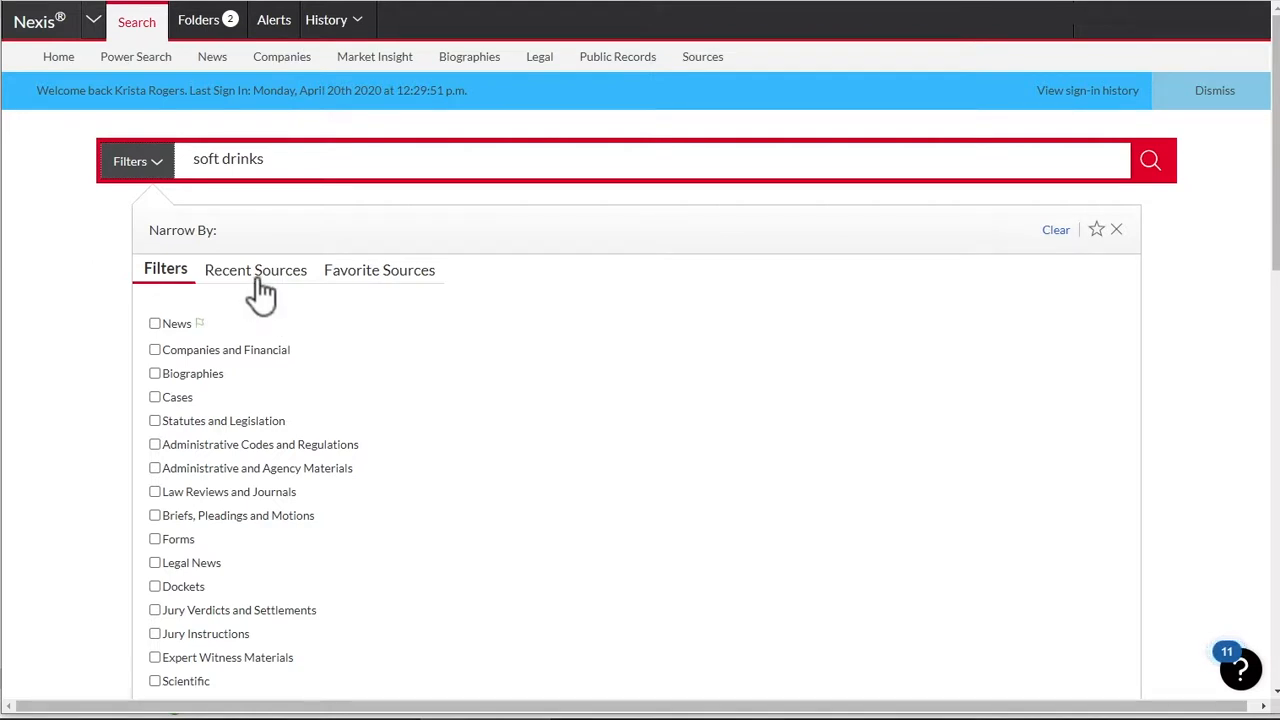
- Review the Recent Sources list, then the Favorite Sources combinations
click(256, 270)
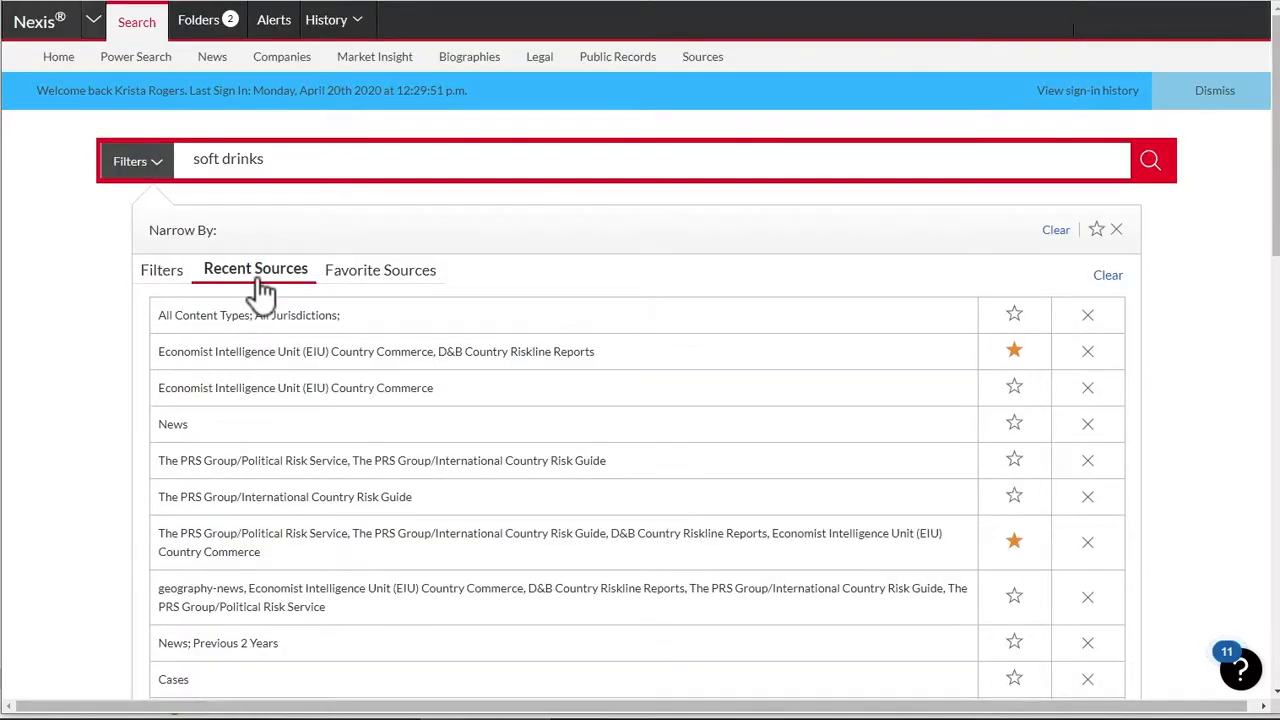
mouse_move(710, 318)
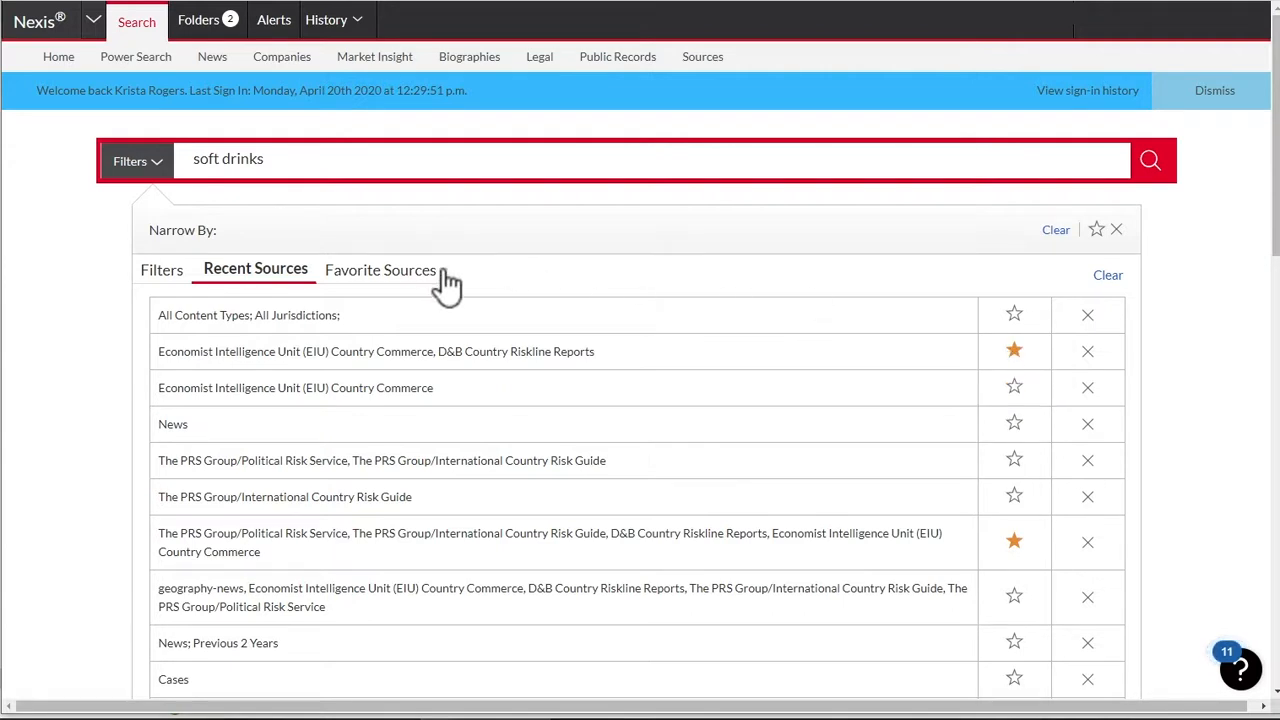
click(380, 268)
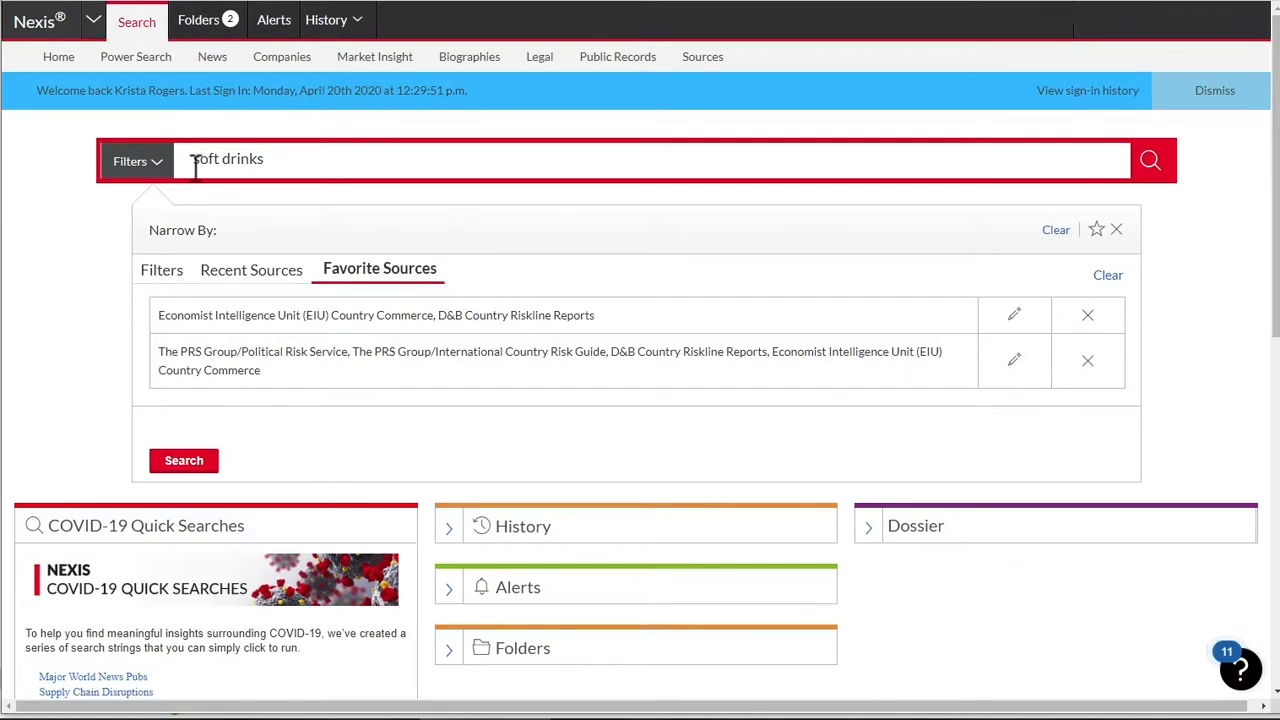
- Edit the query to "soft drinks" and diet or "reduced calorie", closing the filter panel
click(130, 160)
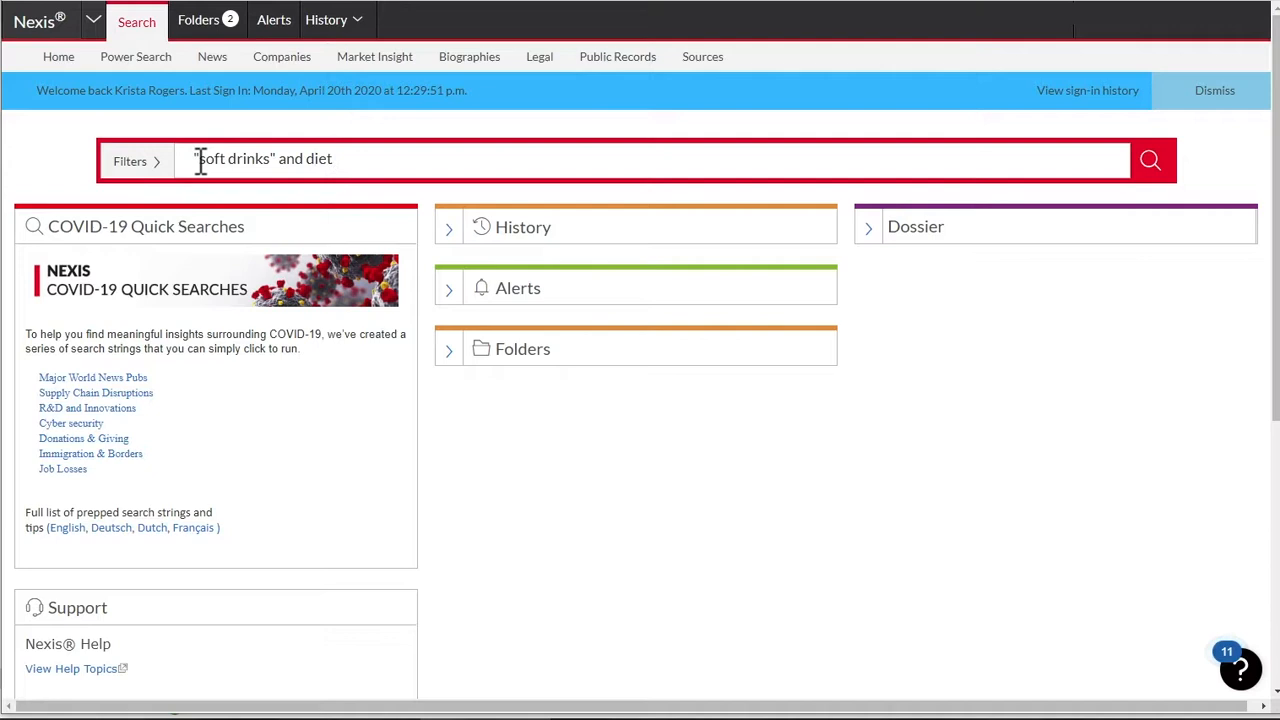
text(or "reduced calorie)
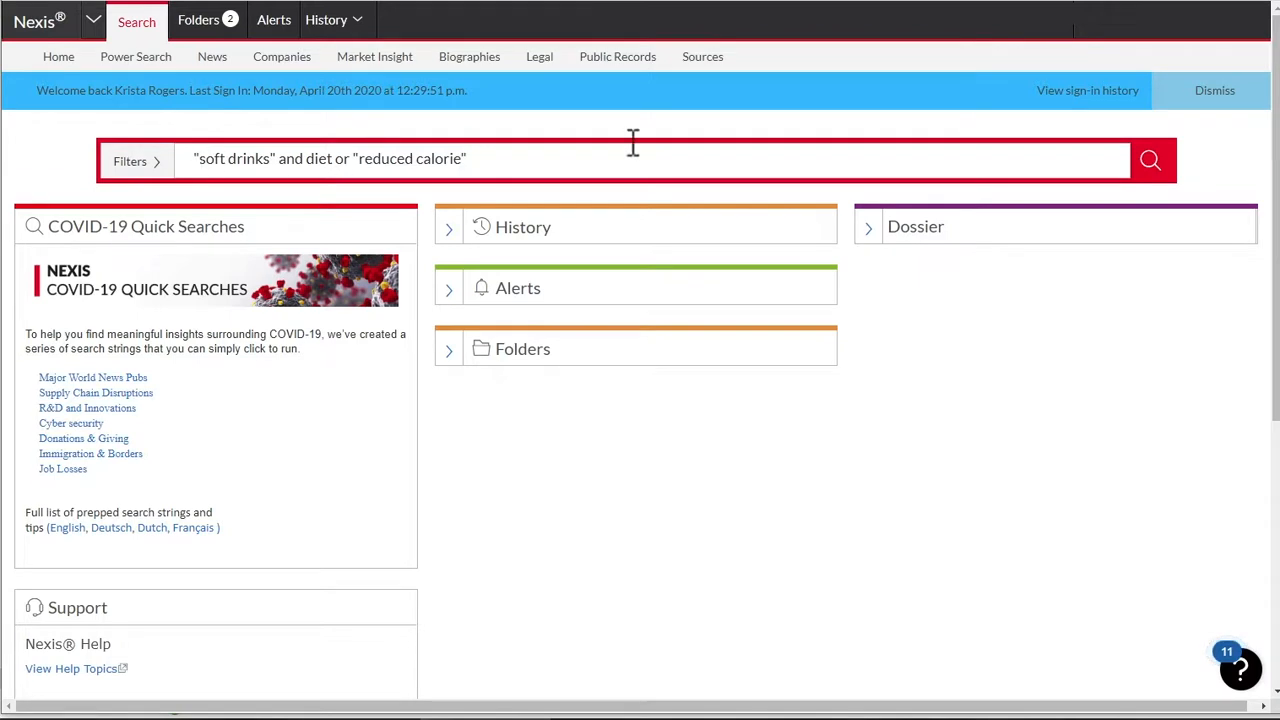
mouse_move(1104, 176)
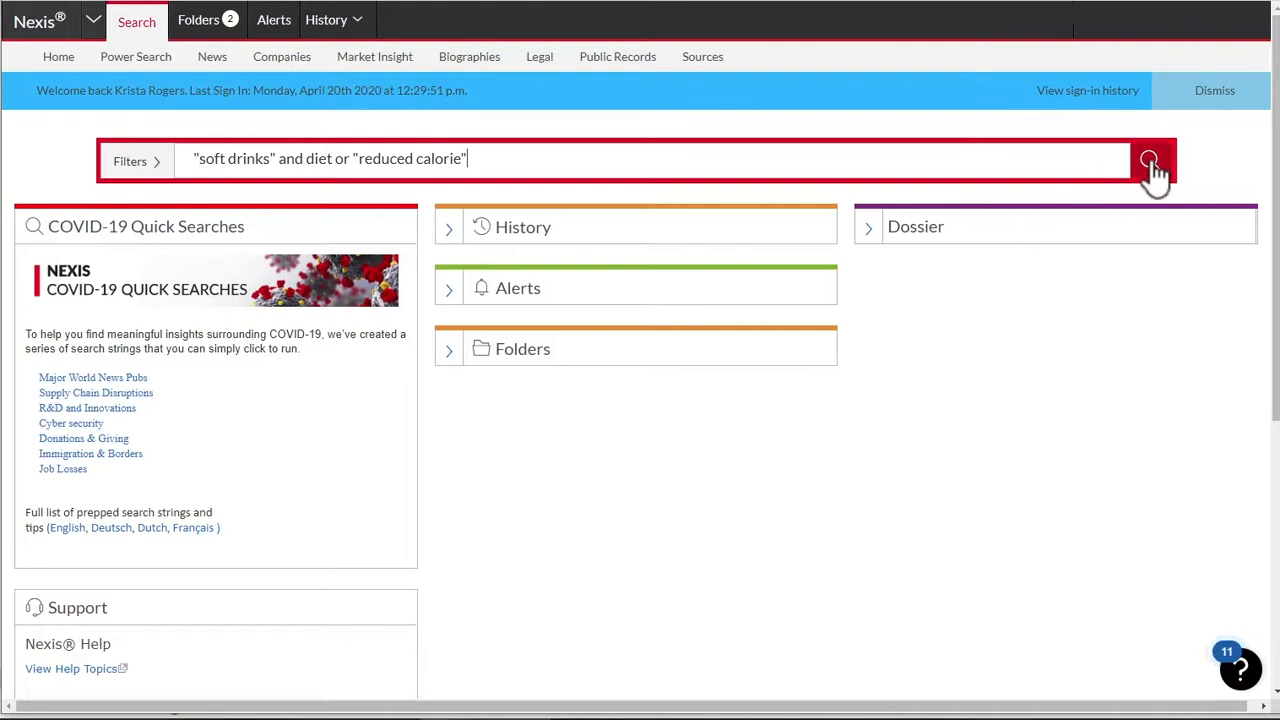
- Run the search, returning over 10,000 News results with terms highlighted
click(1148, 160)
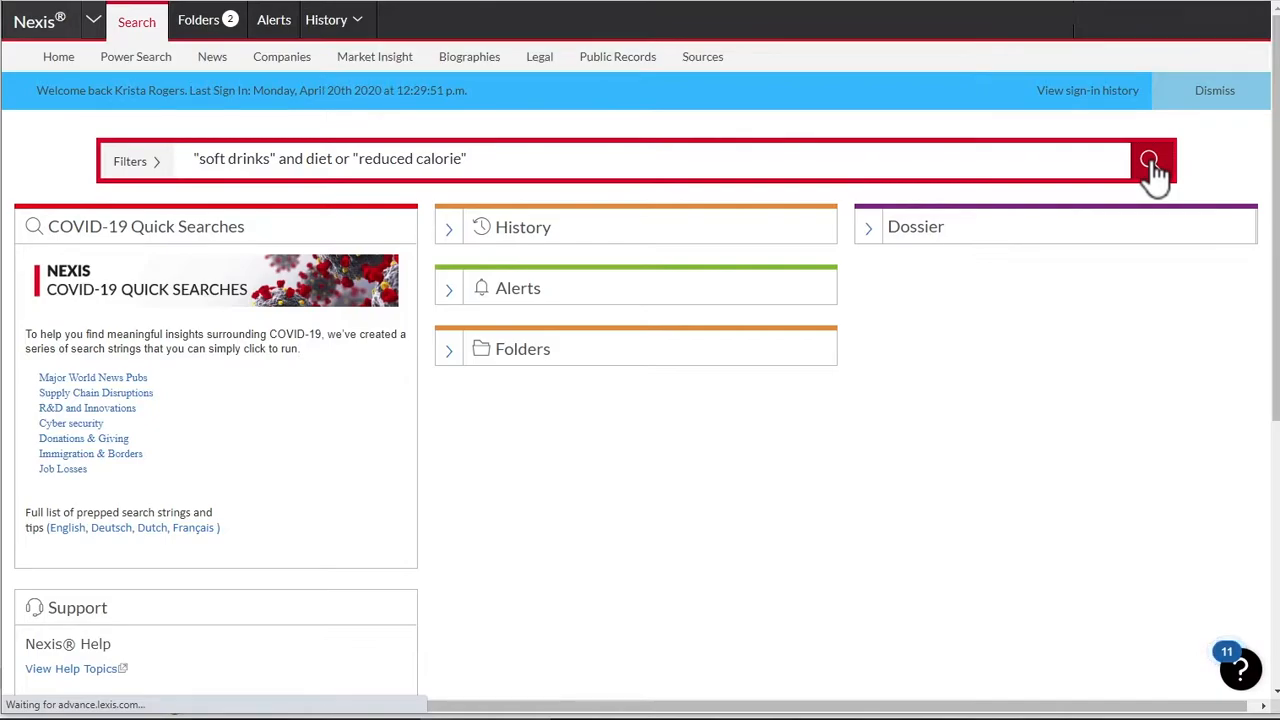
click(1148, 160)
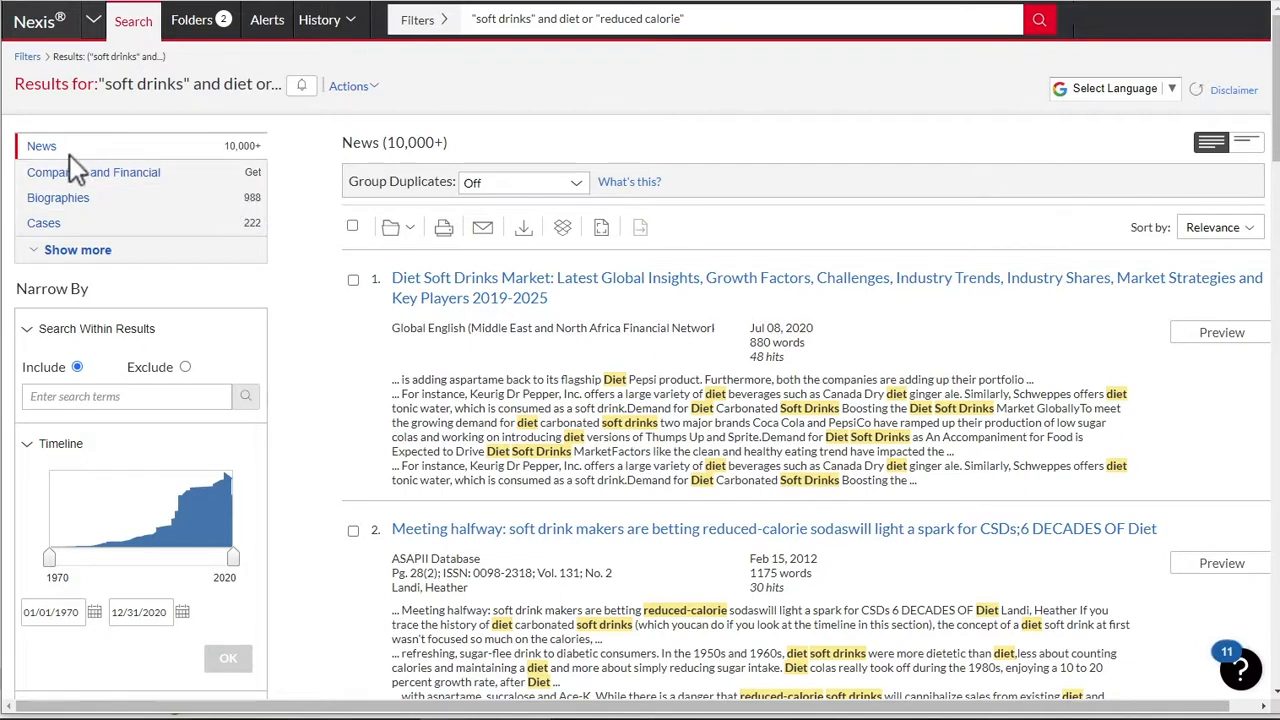
mouse_move(64, 164)
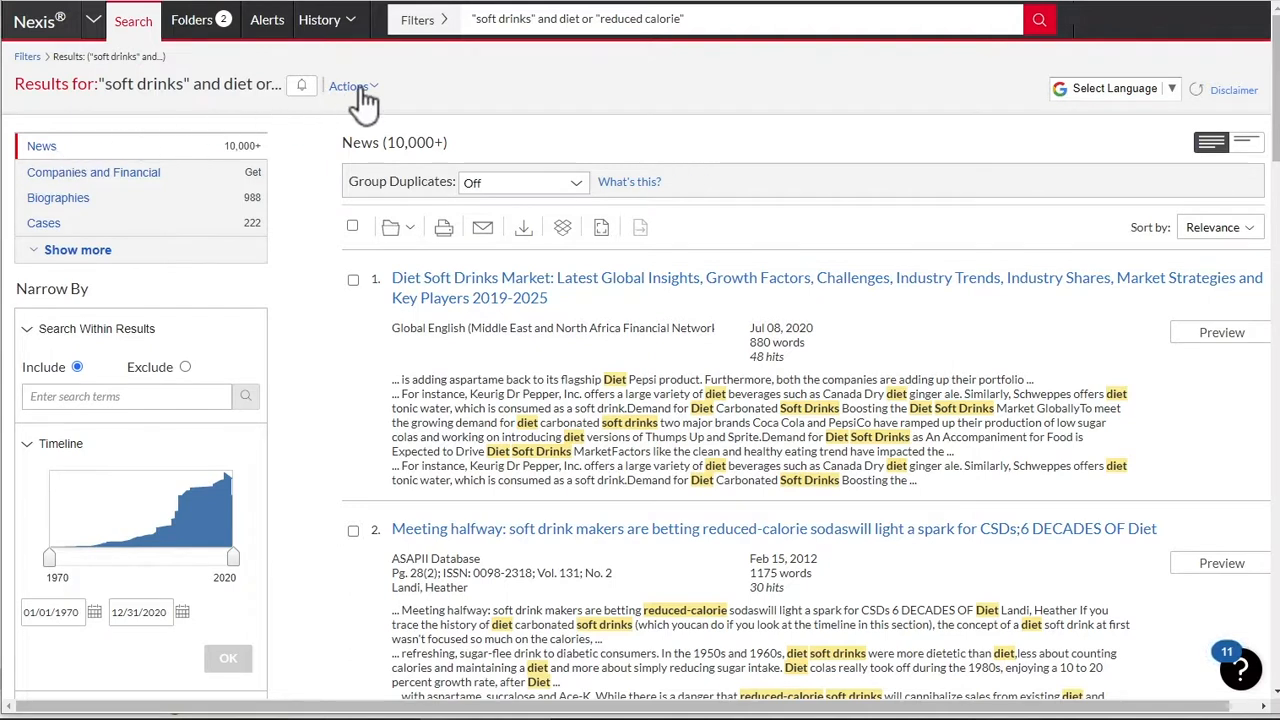
mouse_move(500, 56)
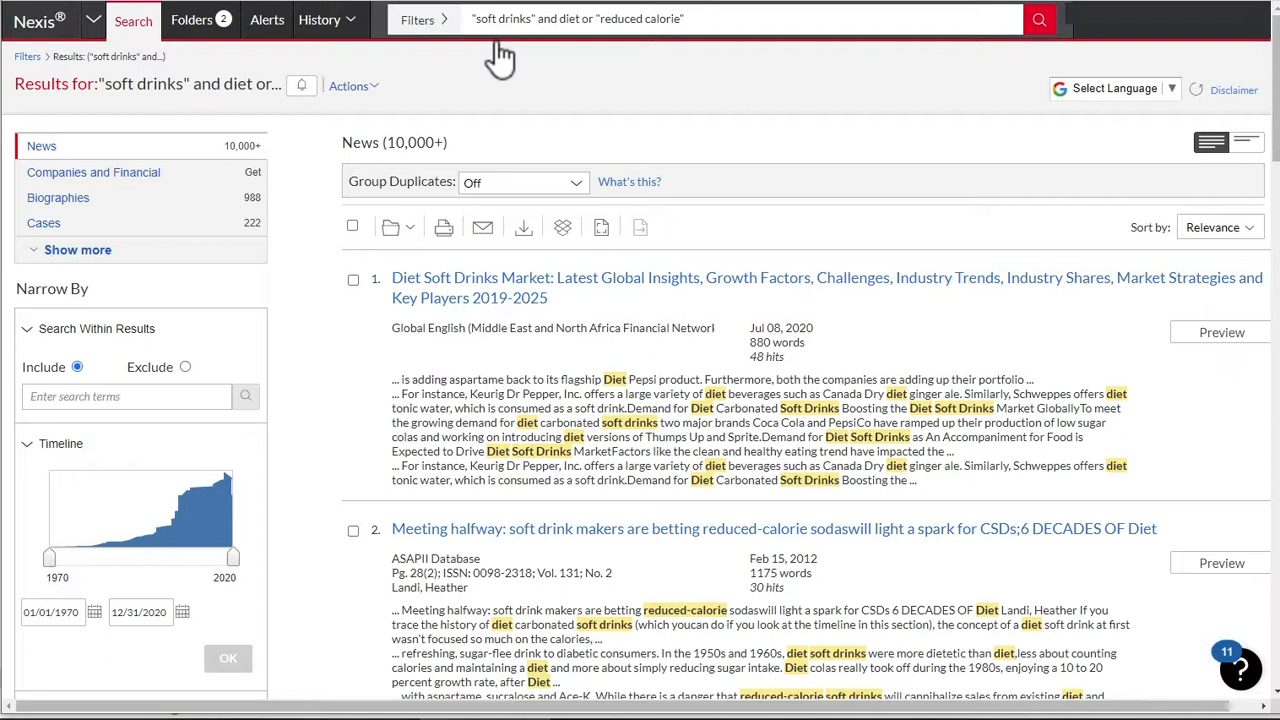
mouse_move(524, 50)
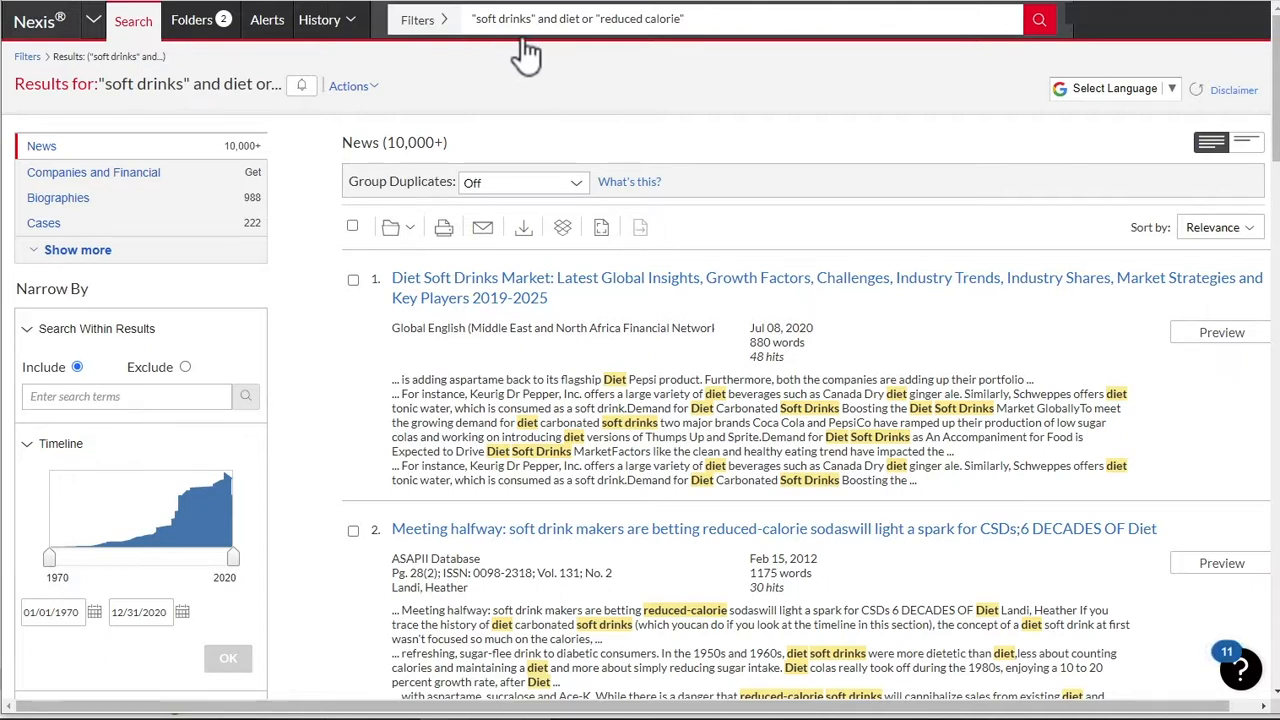
mouse_move(640, 56)
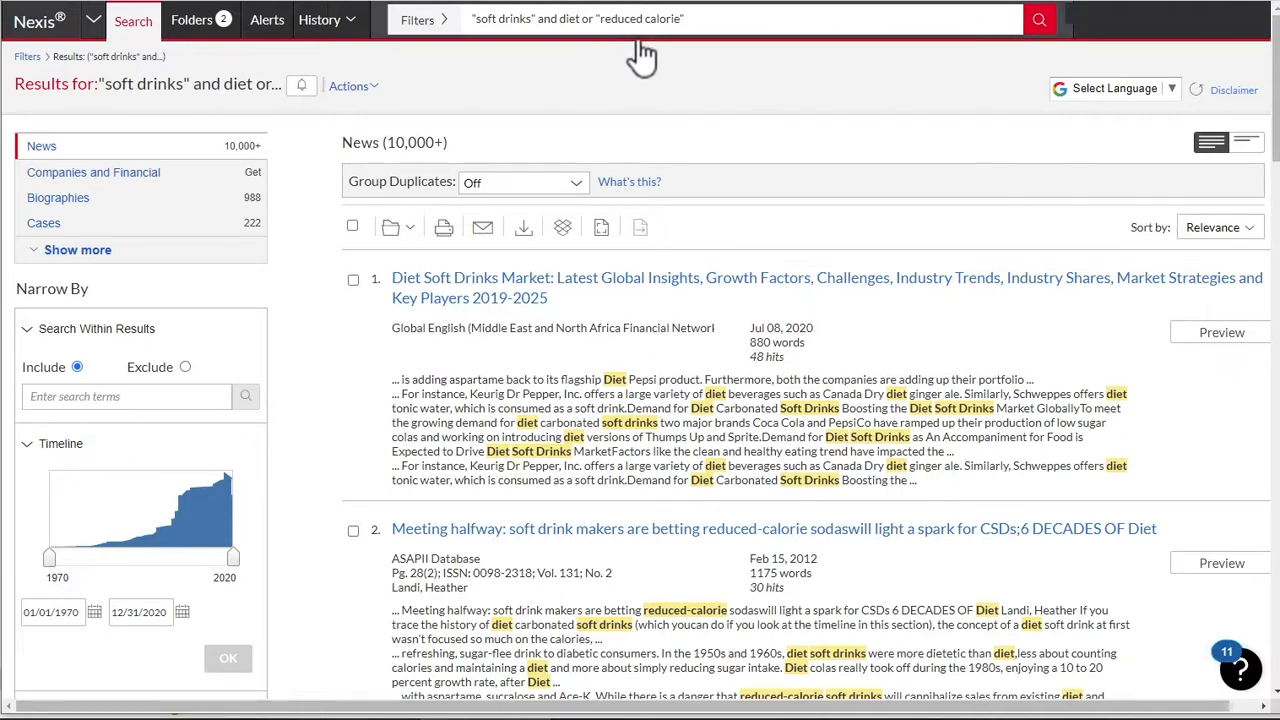
mouse_move(400, 104)
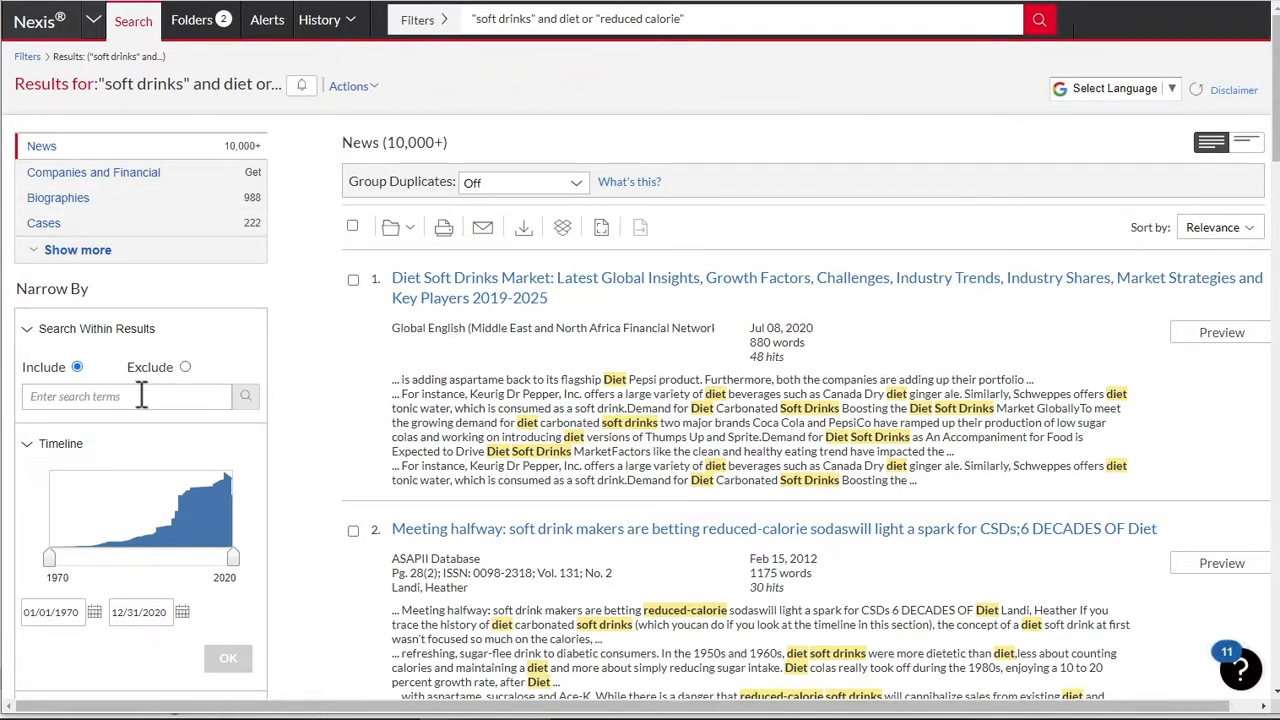
scroll(down, 3)
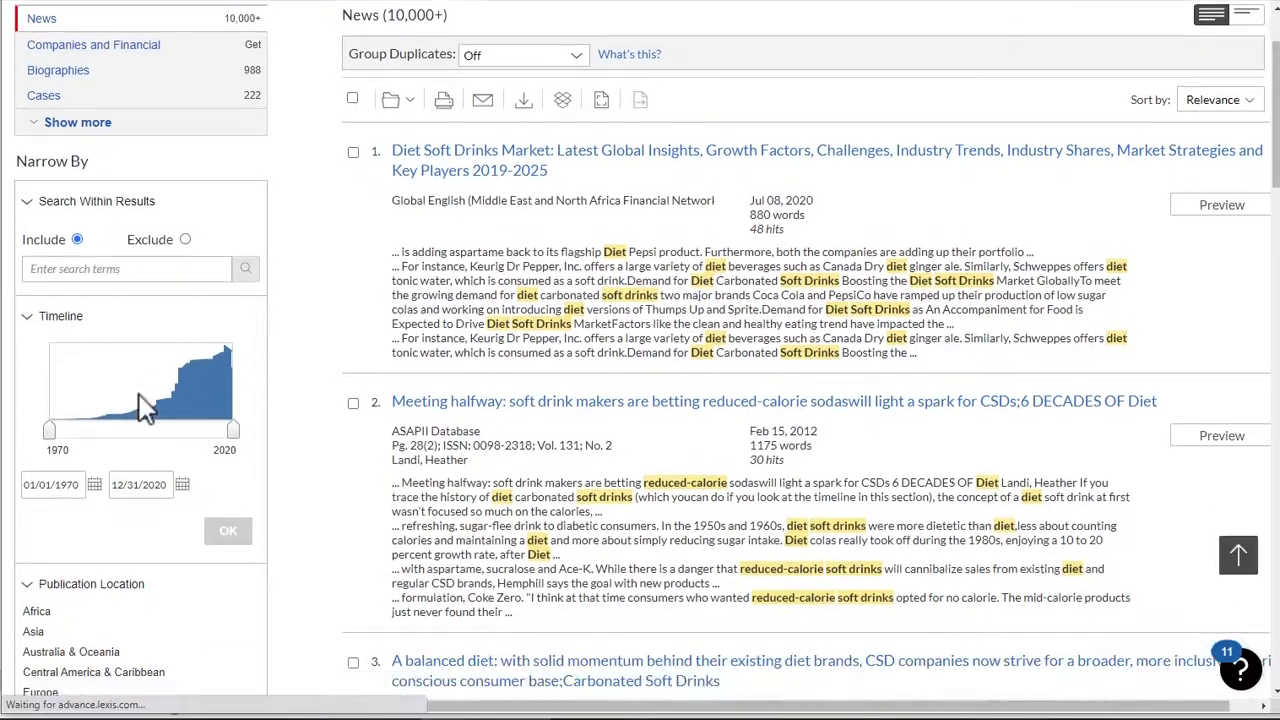
scroll(down, 3)
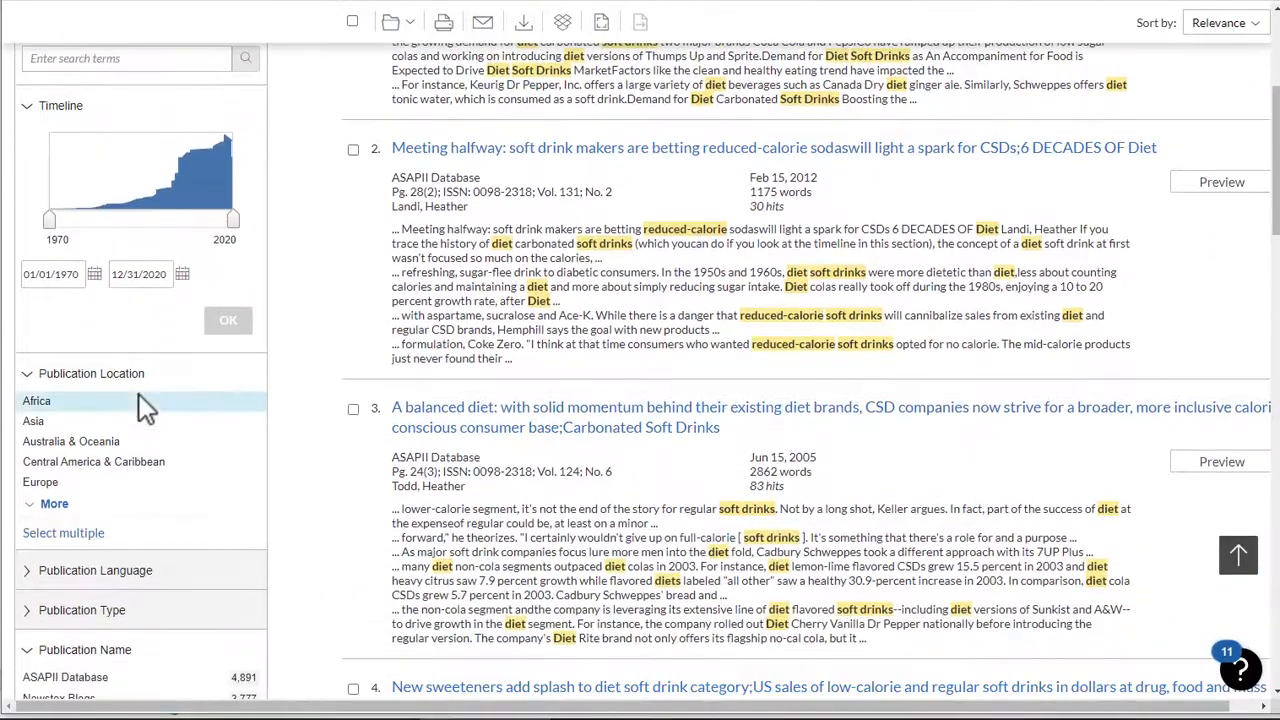
scroll(down, 3)
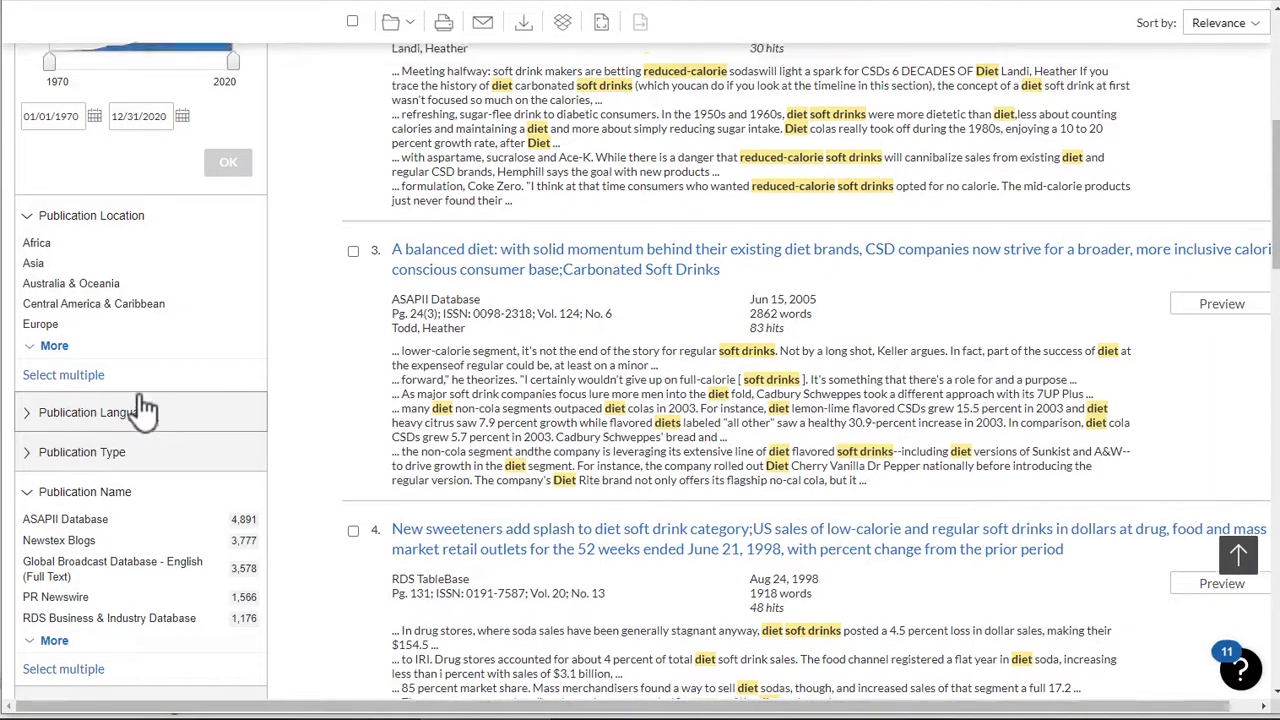
scroll(up, 3)
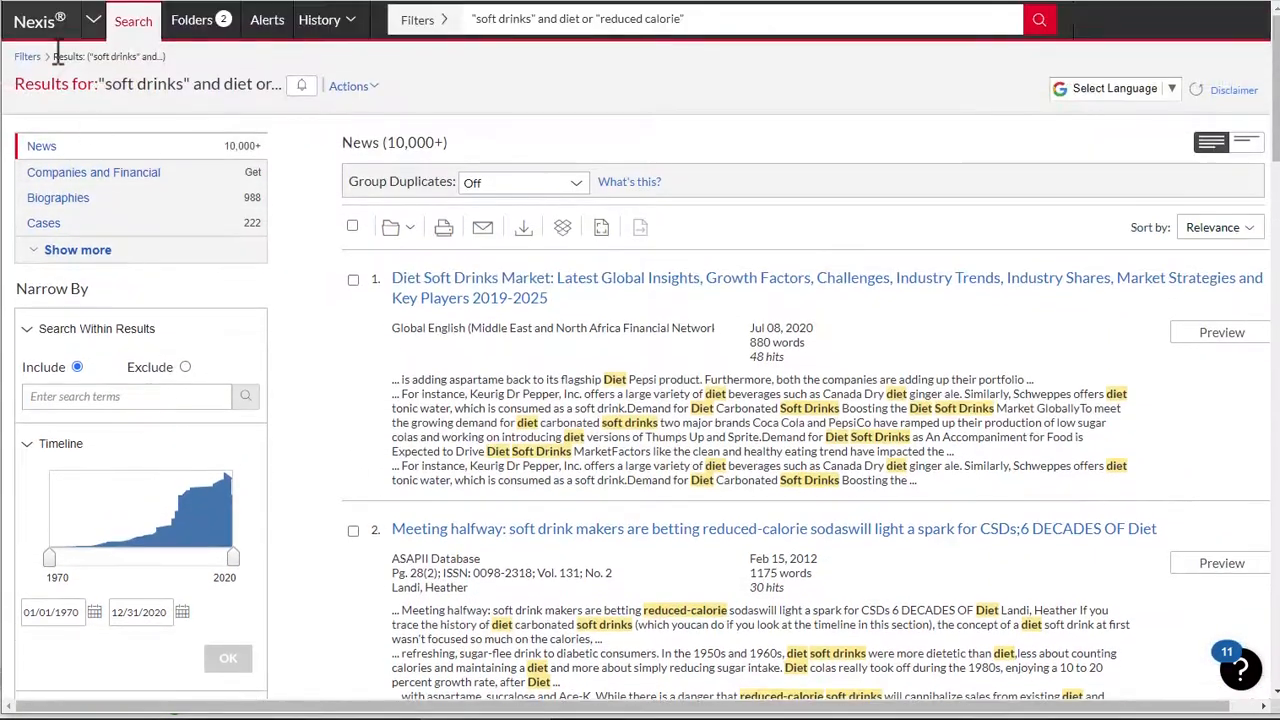
click(38, 20)
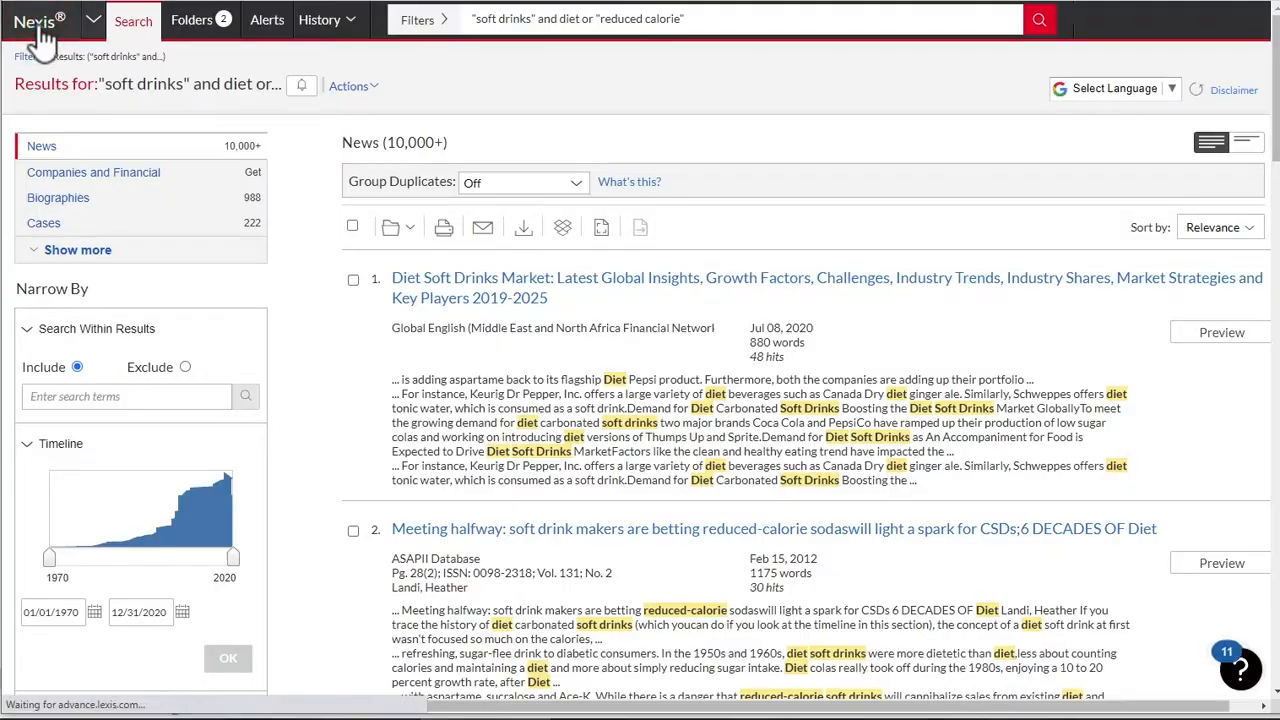